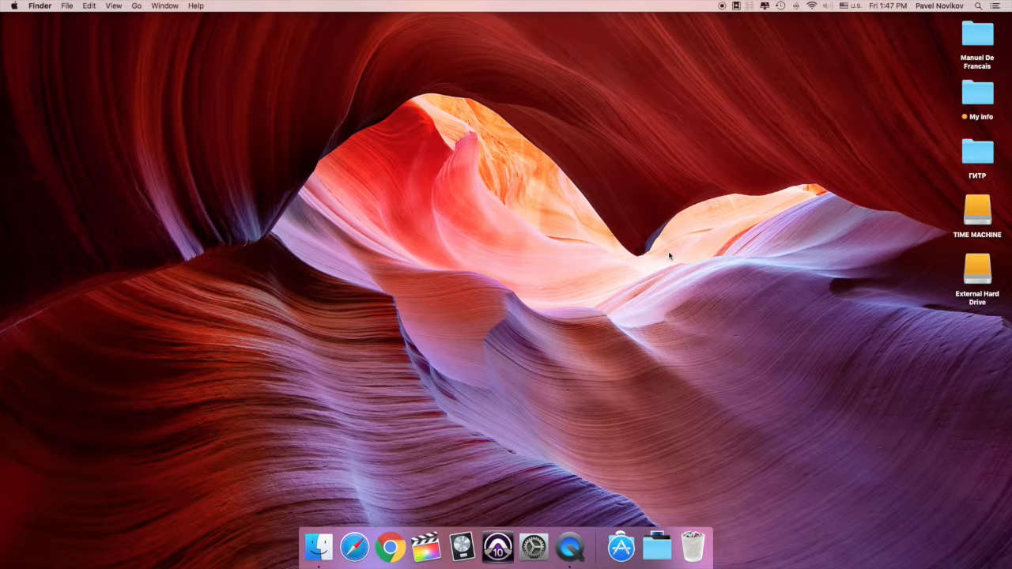
{"action": "mouse_move", "coordinate": [665, 340]}
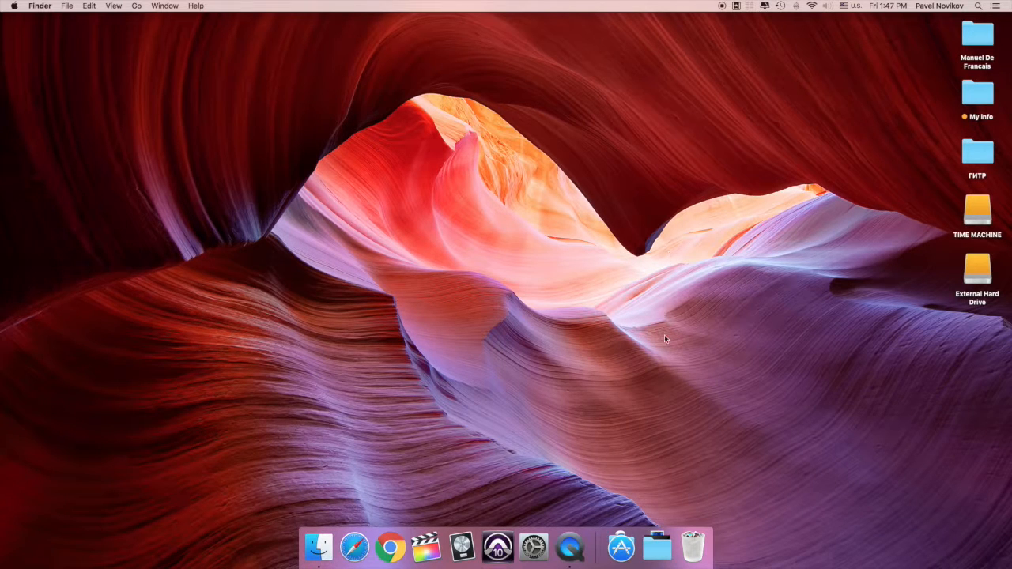
Launch iSkysoft Data Recovery from its Dock icon.
{"action": "left_click", "coordinate": [621, 546]}
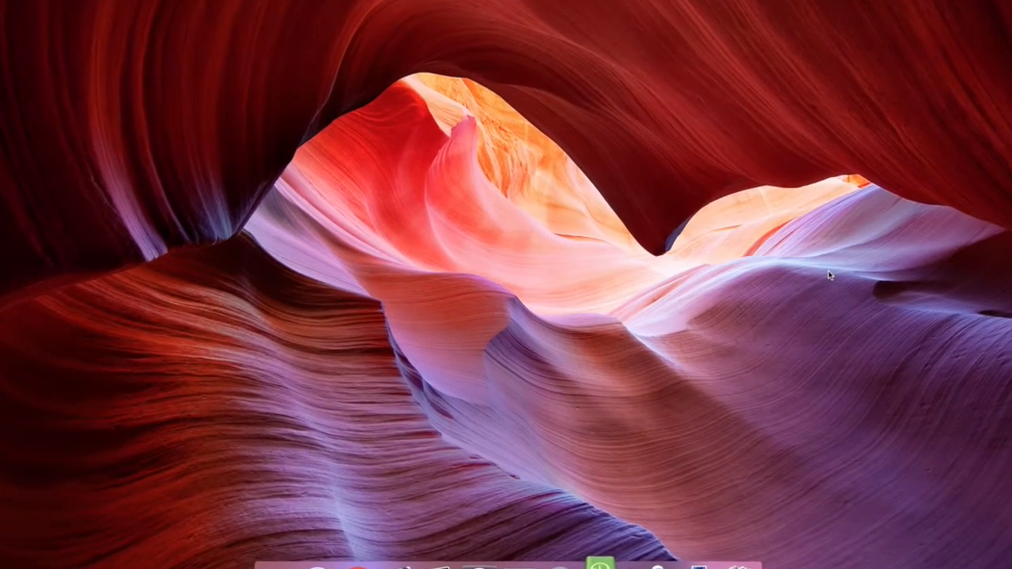
Choose Lost Data Recovery mode to list the available logical drives.
{"action": "left_click", "coordinate": [589, 568]}
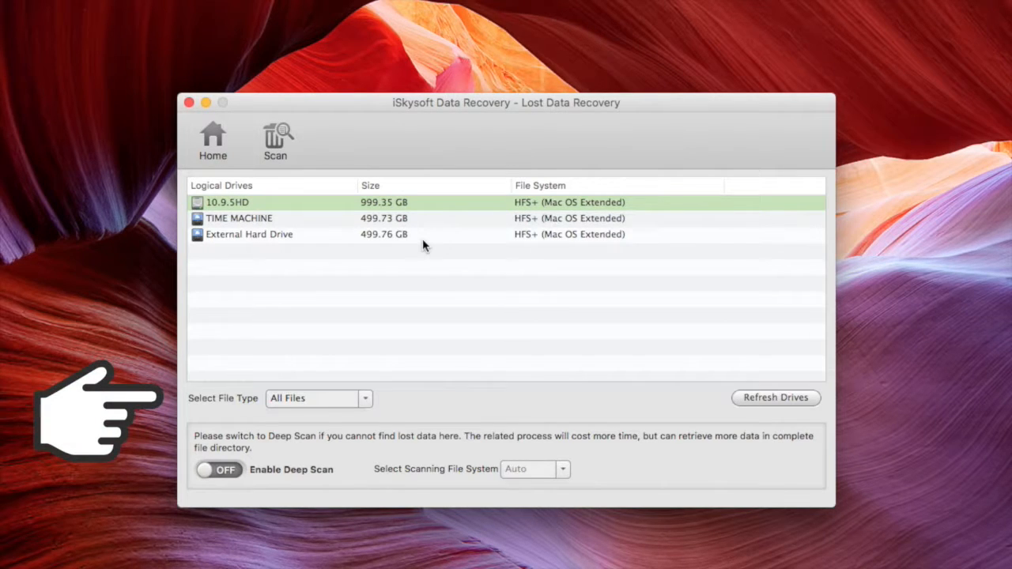
{"action": "mouse_move", "coordinate": [348, 405]}
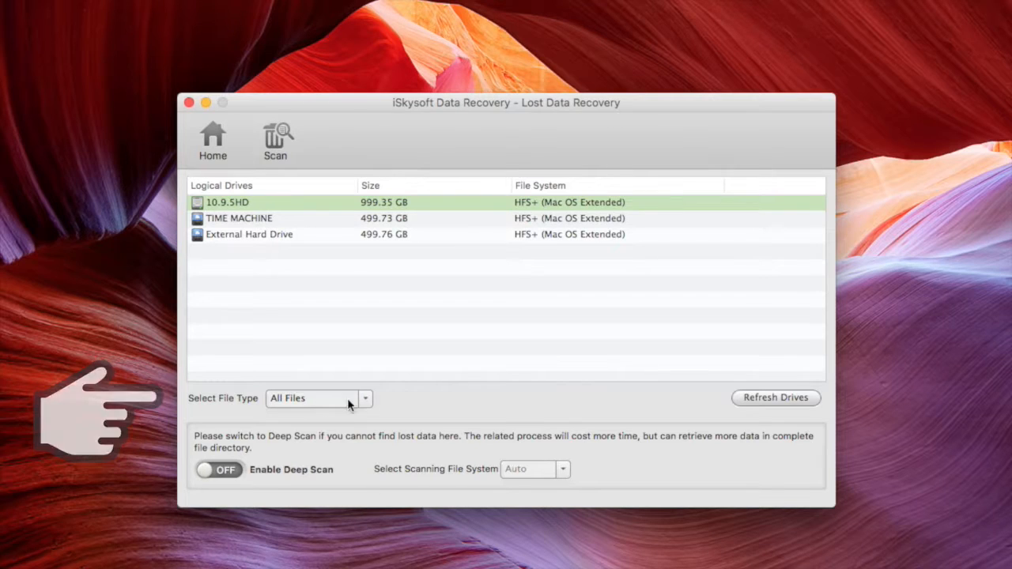
{"action": "left_click", "coordinate": [317, 397]}
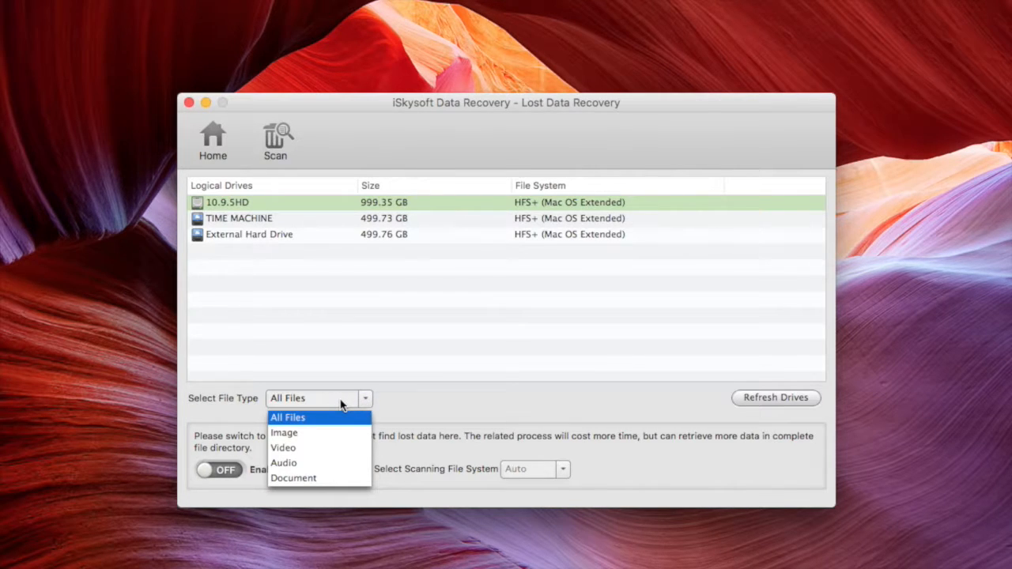
{"action": "left_click", "coordinate": [287, 416]}
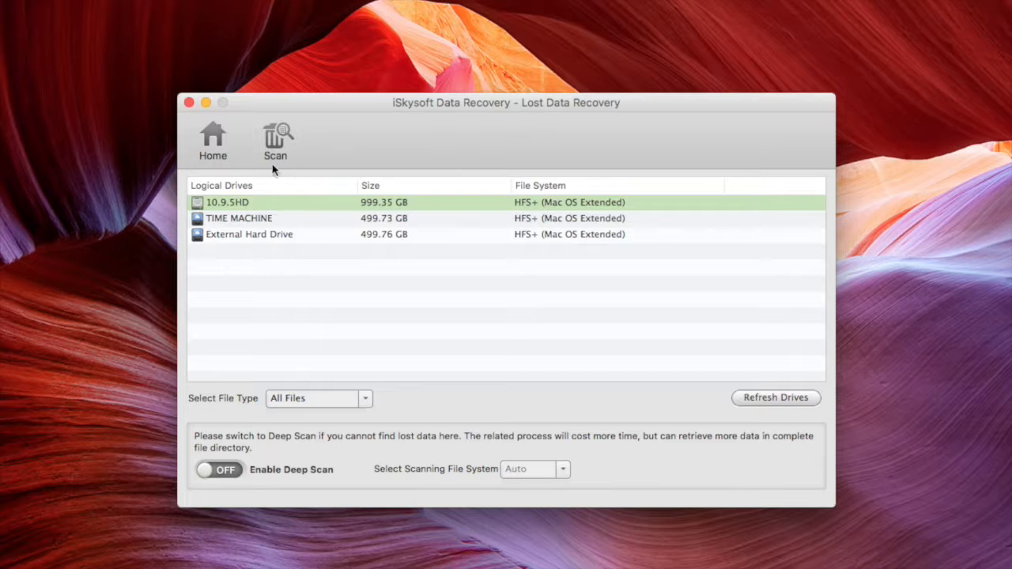
Scan the 10.9.5HD drive until 233 files (522.85 MB) are found.
{"action": "left_click", "coordinate": [276, 140]}
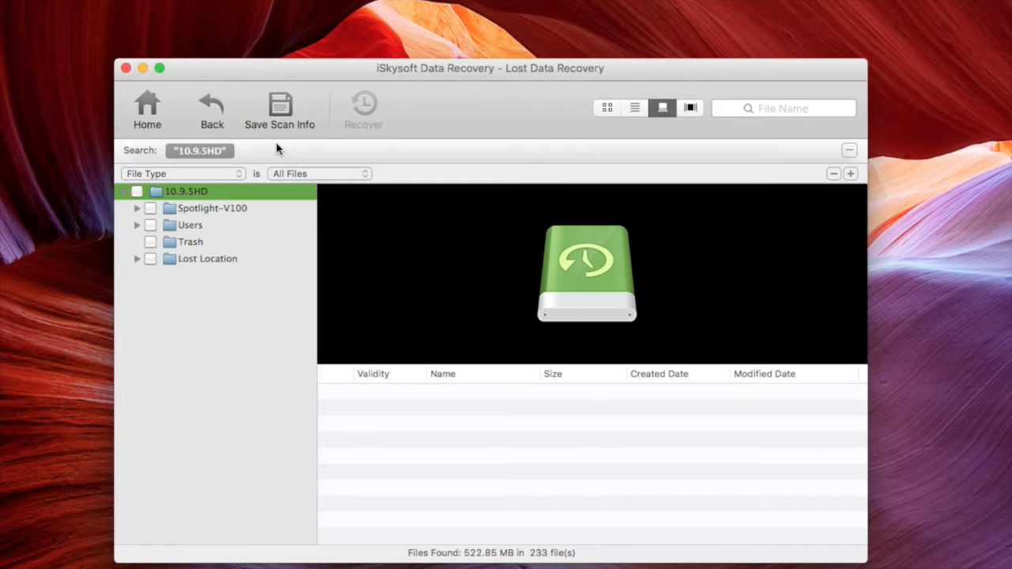
Open the Trash folder and preview the second, third and fifth files.
{"action": "left_click", "coordinate": [190, 241]}
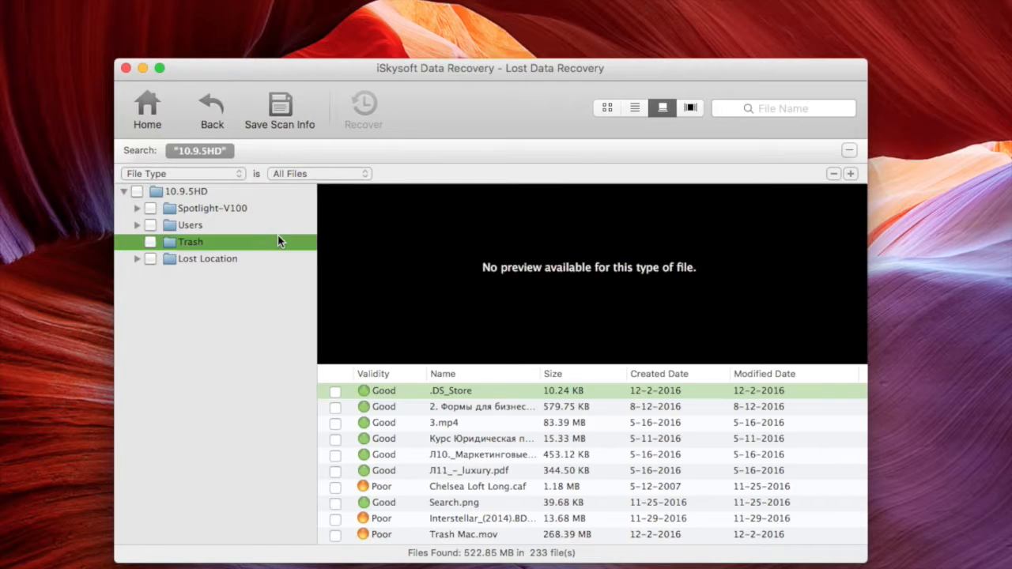
{"action": "left_click", "coordinate": [482, 407]}
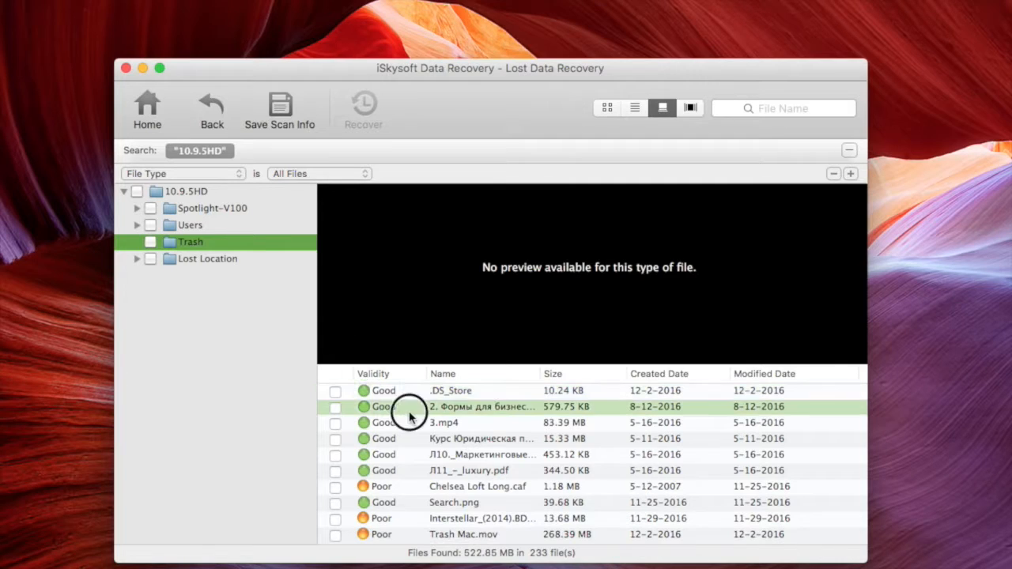
{"action": "left_click", "coordinate": [443, 422]}
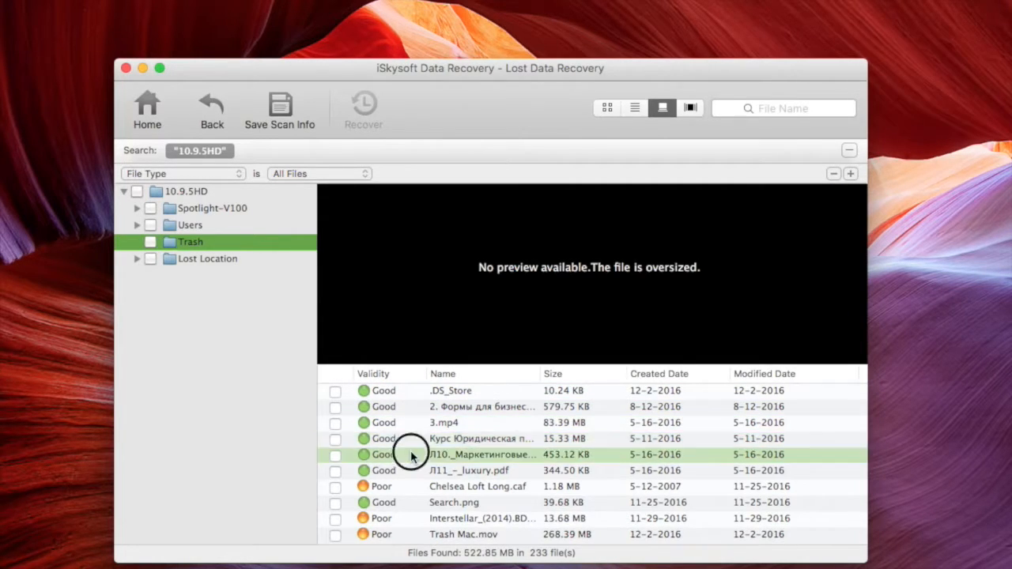
{"action": "left_click", "coordinate": [483, 455]}
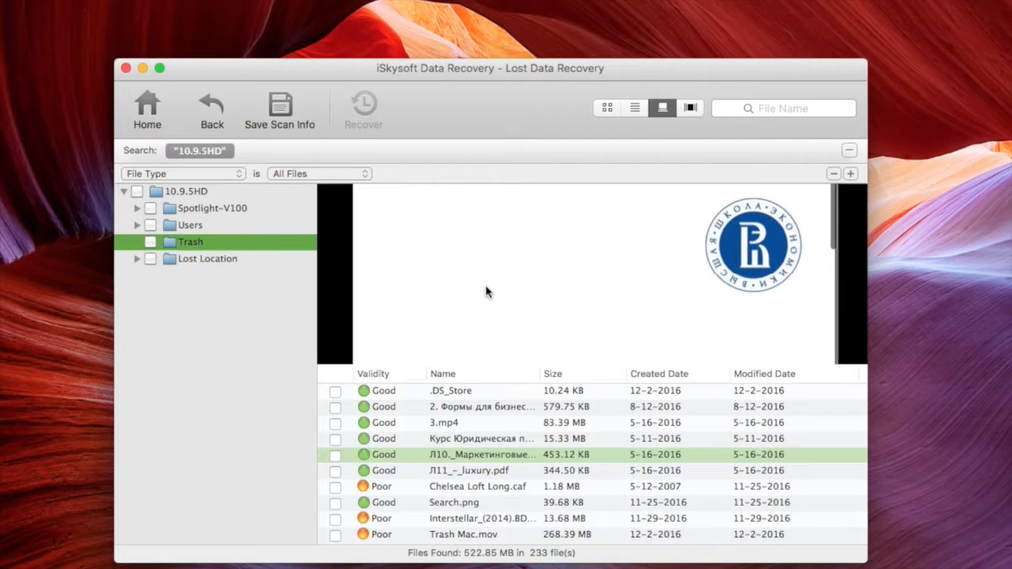
{"action": "mouse_move", "coordinate": [477, 297]}
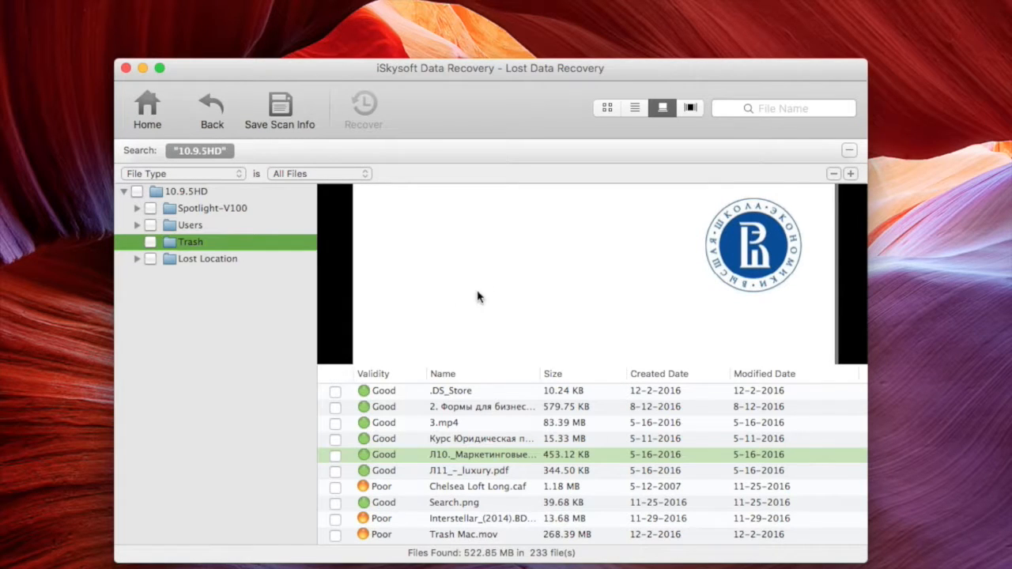
{"action": "mouse_move", "coordinate": [338, 463]}
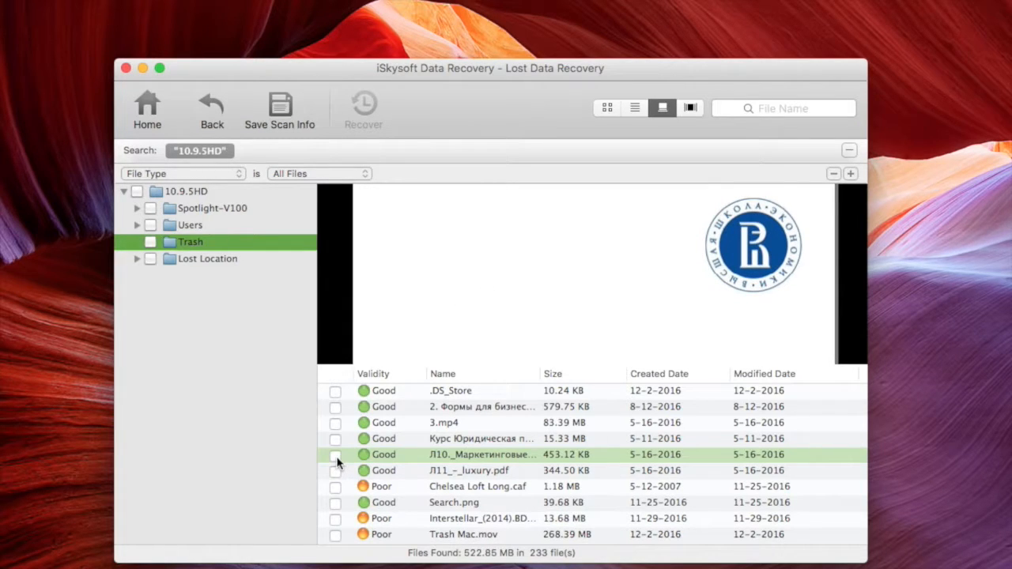
Mark the lecture files and second Trash file, then start recovery.
{"action": "left_click", "coordinate": [335, 439]}
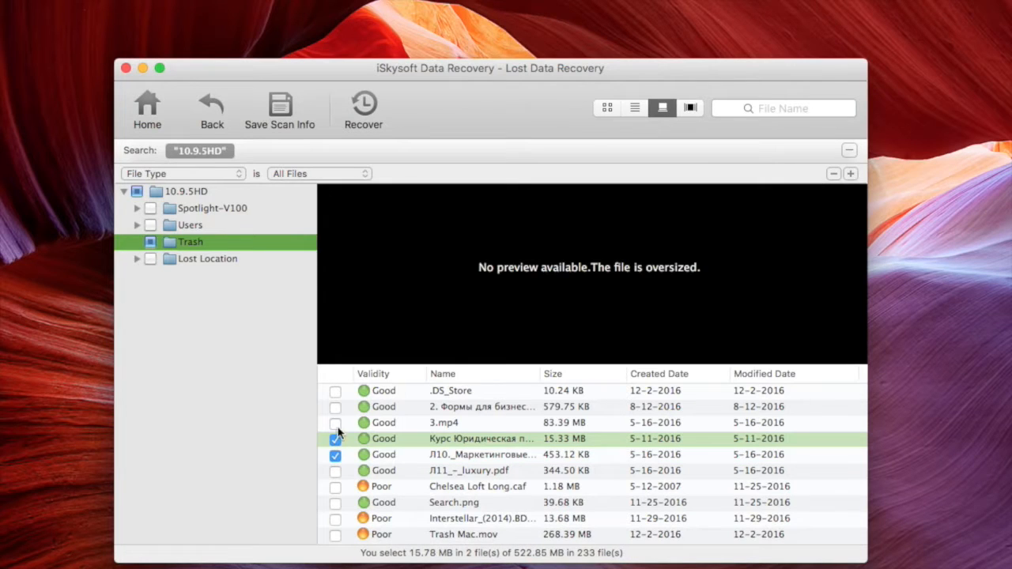
{"action": "left_click", "coordinate": [336, 408]}
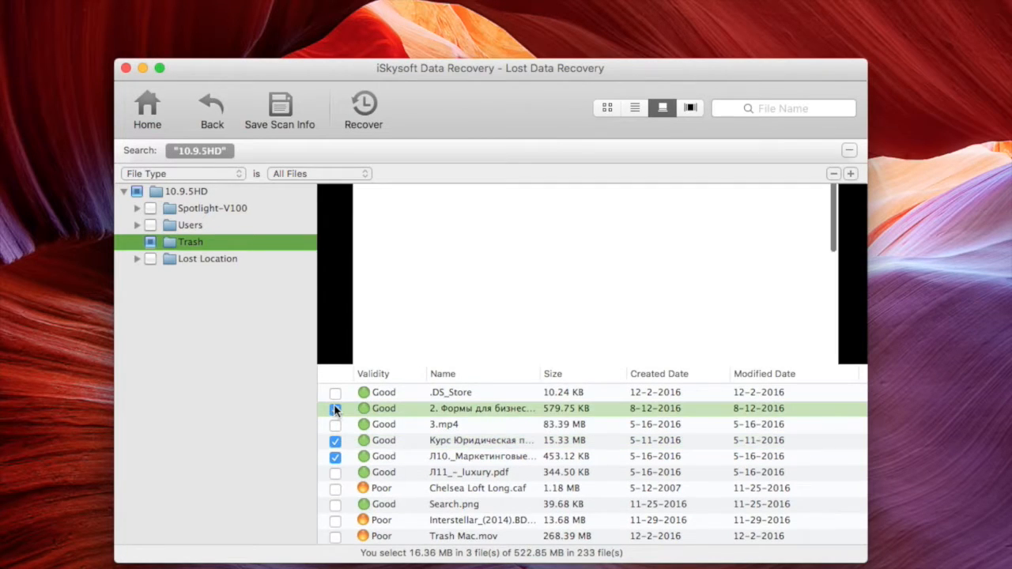
{"action": "left_click", "coordinate": [336, 408]}
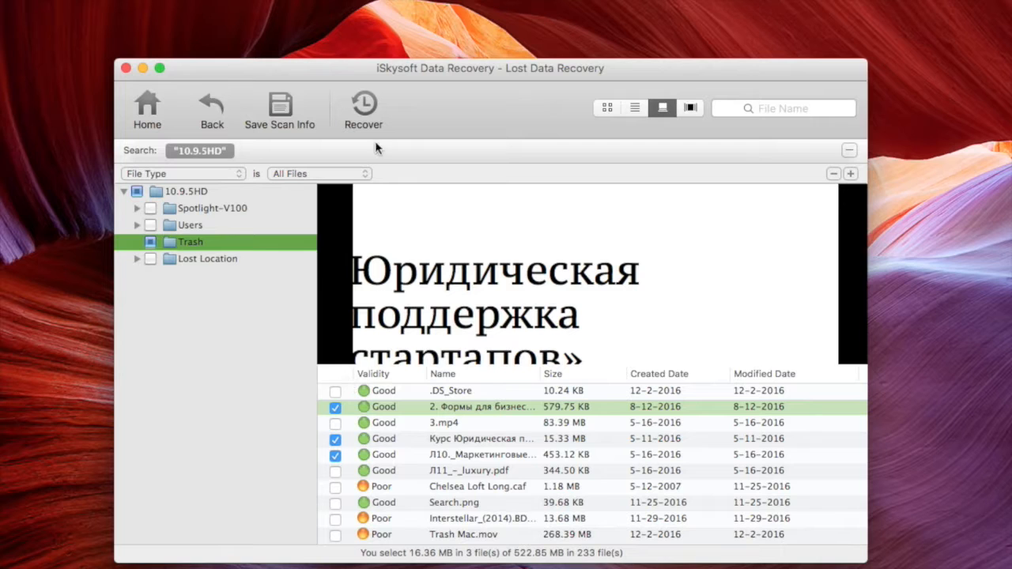
Save the recovered files to the External Hard Drive.
{"action": "left_click", "coordinate": [363, 107]}
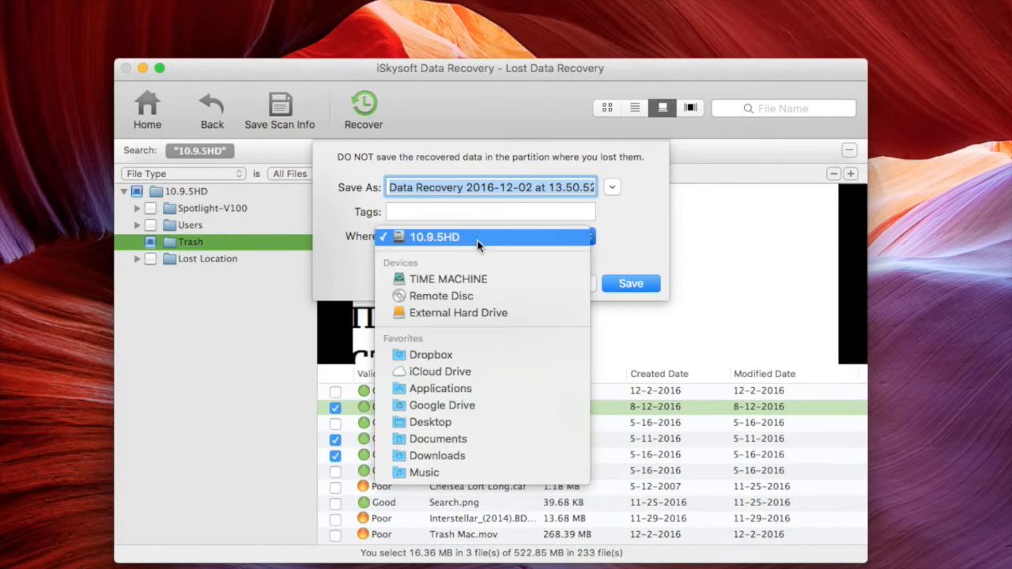
{"action": "left_click", "coordinate": [458, 313]}
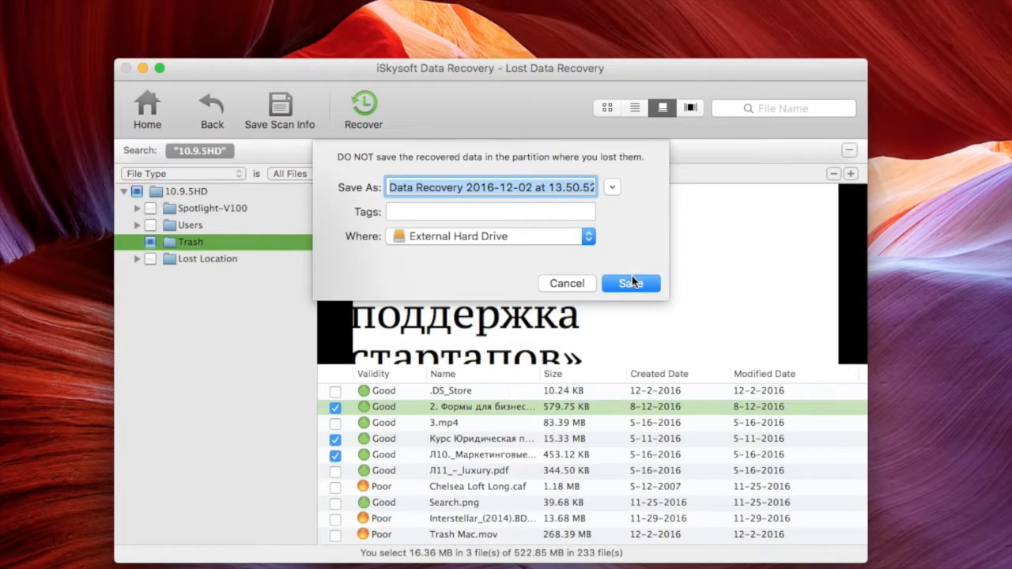
{"action": "left_click", "coordinate": [631, 283]}
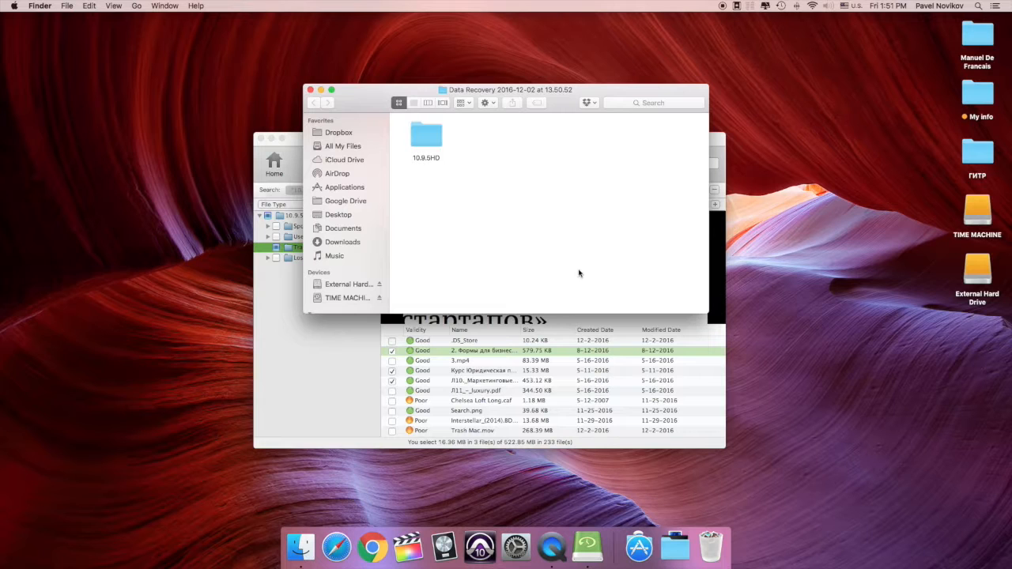
Open 10.9.5HD then Trash to see the two restored PDFs and MP4.
{"action": "double_click", "coordinate": [426, 134]}
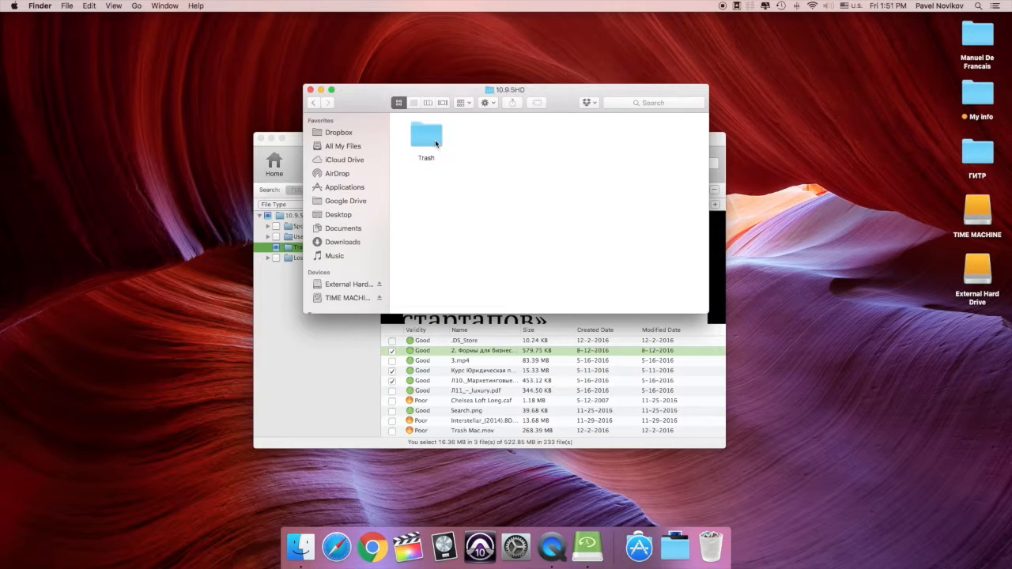
{"action": "double_click", "coordinate": [427, 134]}
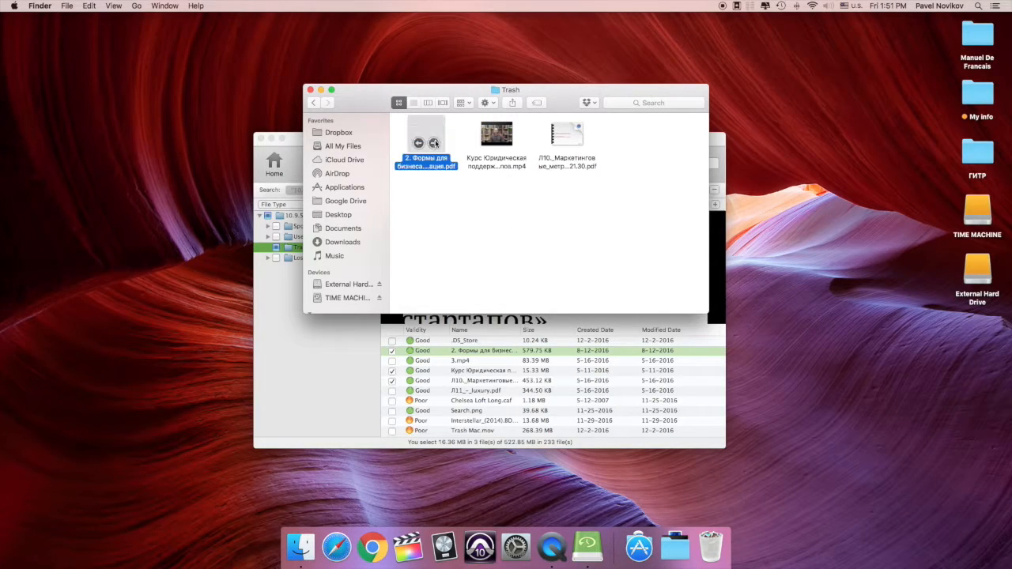